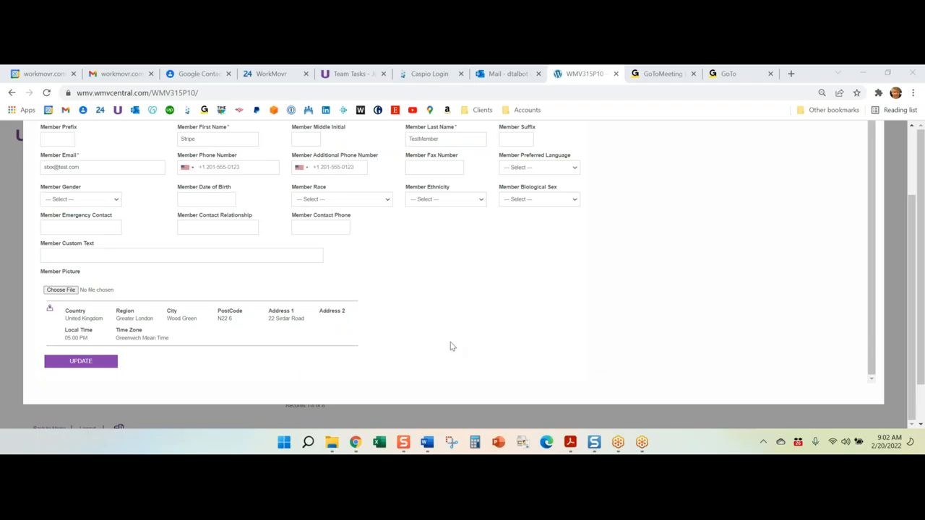
{"action": "mouse_move", "coordinate": [238, 326]}
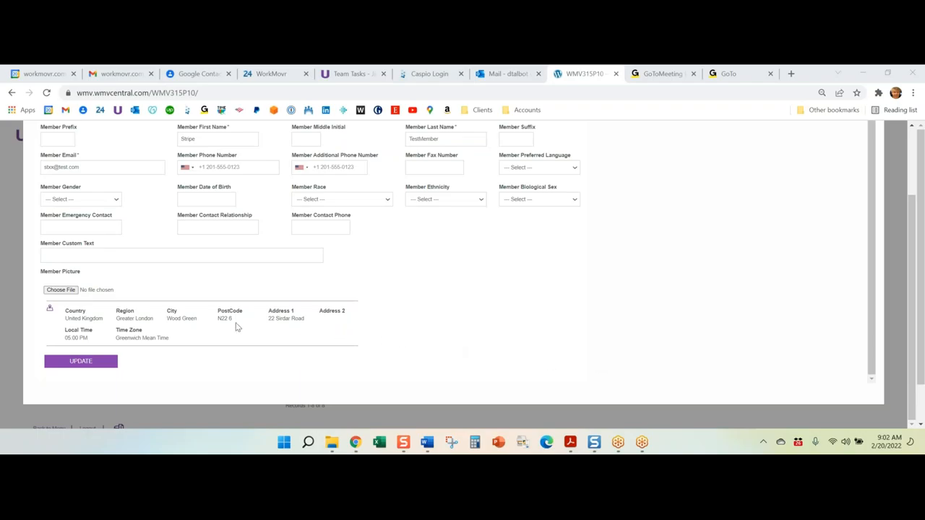
- From Choose File, browse into Demonstration Media Files > Useful Sample Pictures and Videos
{"action": "left_click", "coordinate": [61, 256]}
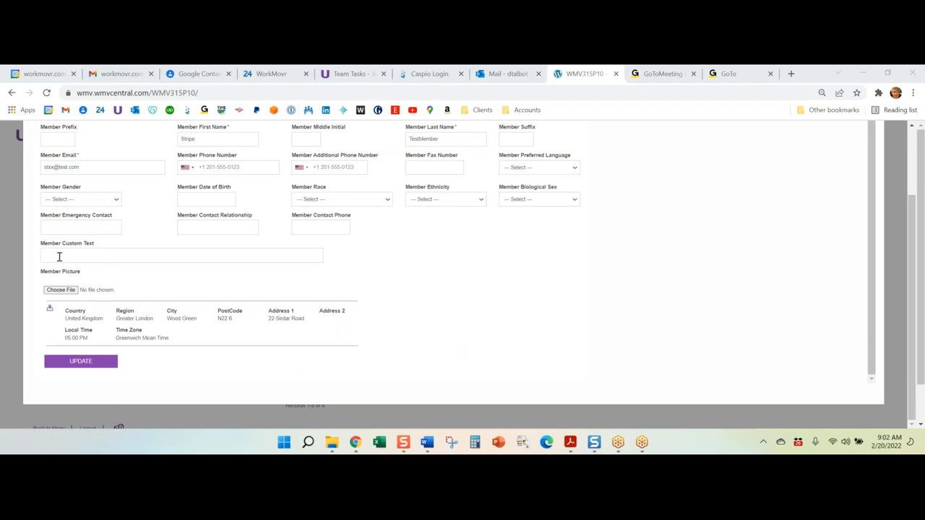
{"action": "mouse_move", "coordinate": [65, 292]}
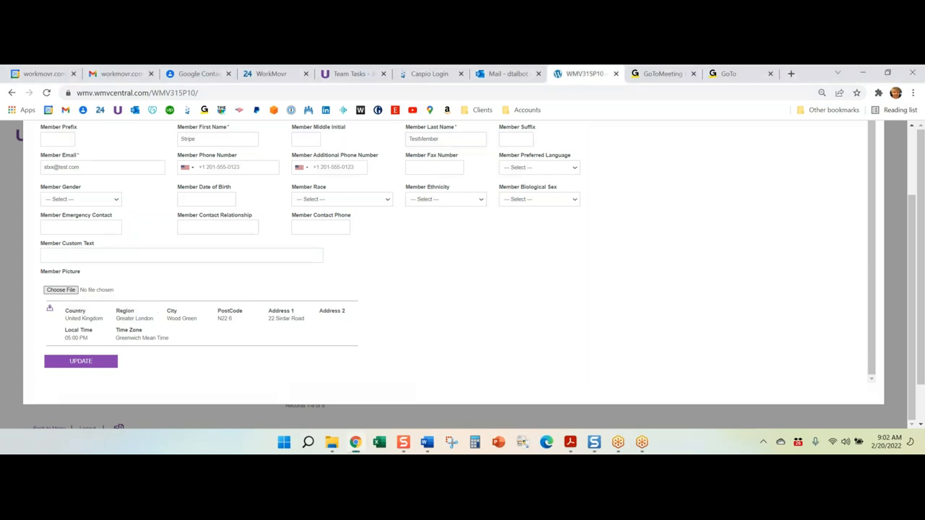
{"action": "left_click", "coordinate": [61, 289]}
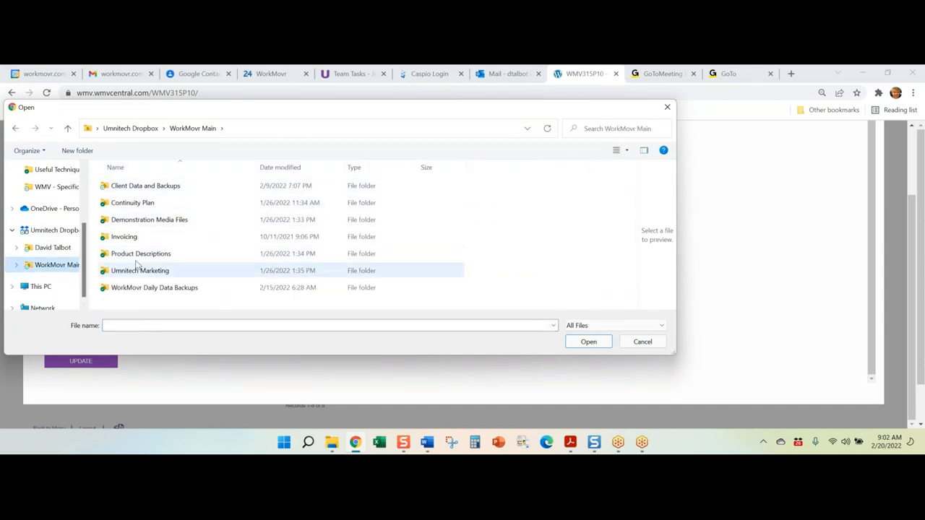
{"action": "double_click", "coordinate": [149, 220]}
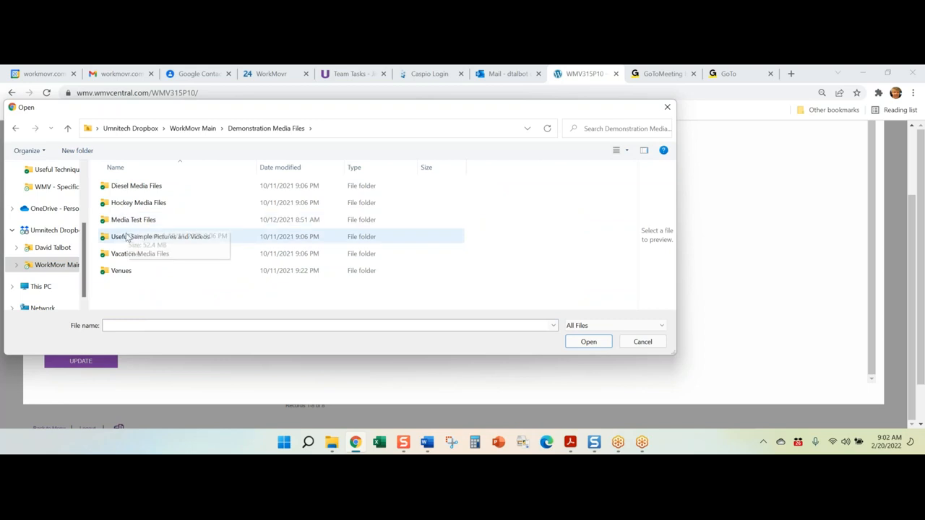
{"action": "double_click", "coordinate": [162, 237]}
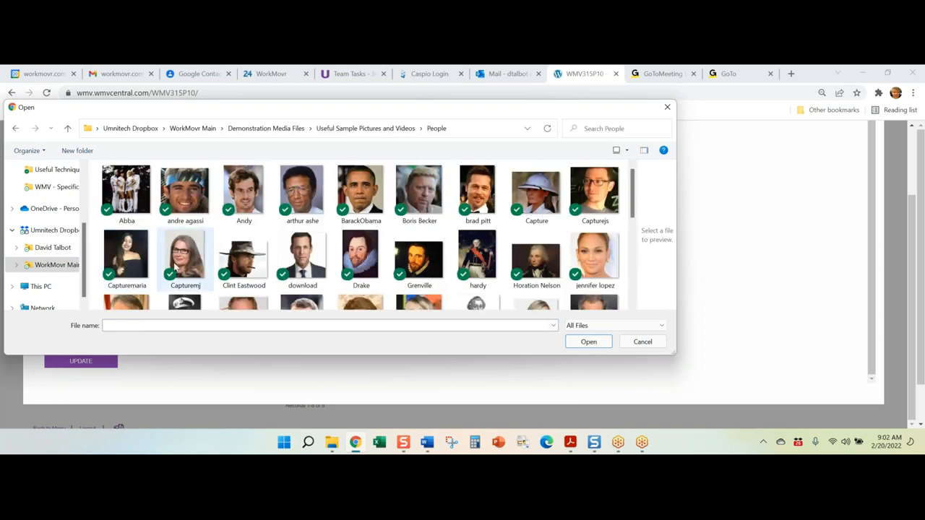
- In the People folder select the Grenville portrait and confirm it as the member photo
{"action": "left_click", "coordinate": [242, 190]}
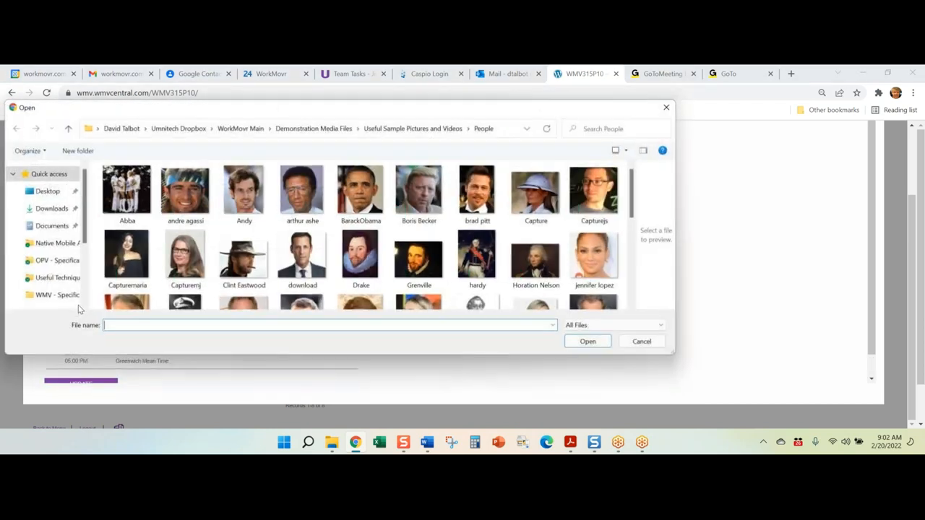
{"action": "left_click", "coordinate": [419, 258]}
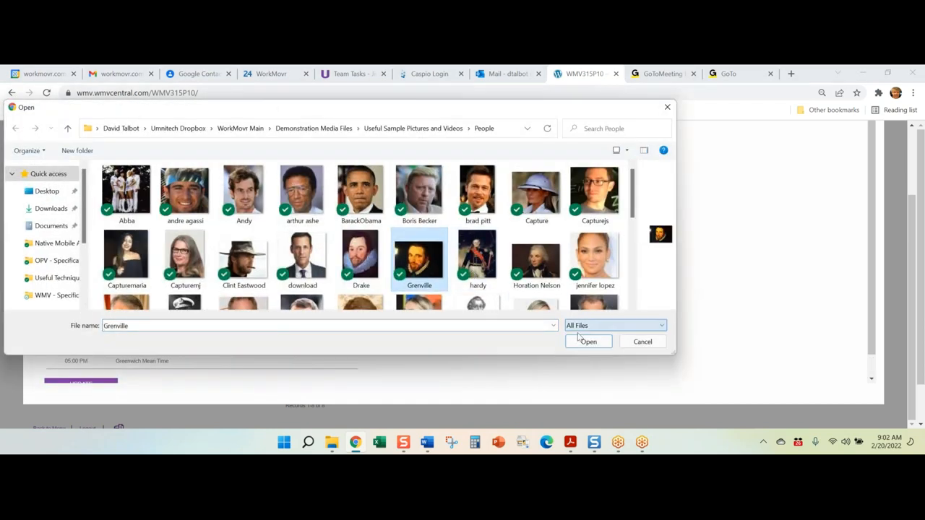
{"action": "left_click", "coordinate": [589, 341]}
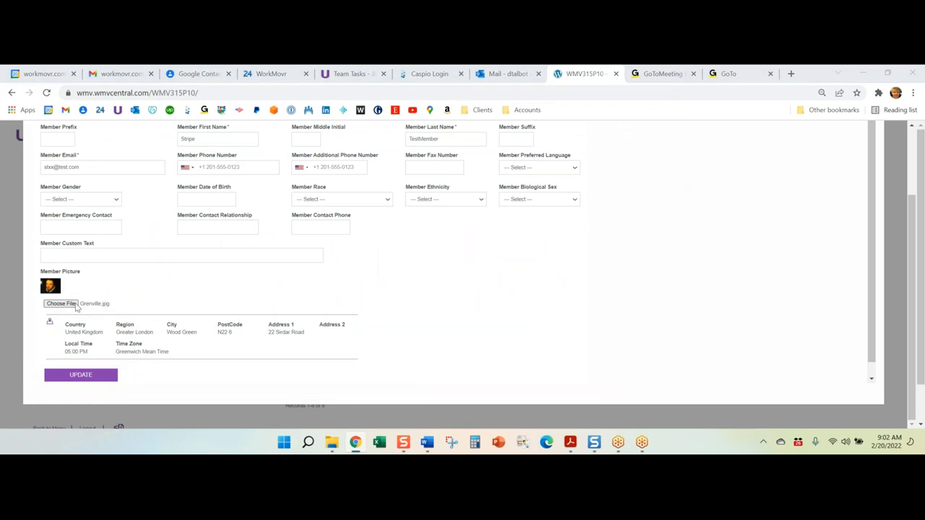
- Replace the member photo with the jennifer lopez picture from the People folder
{"action": "left_click", "coordinate": [61, 303]}
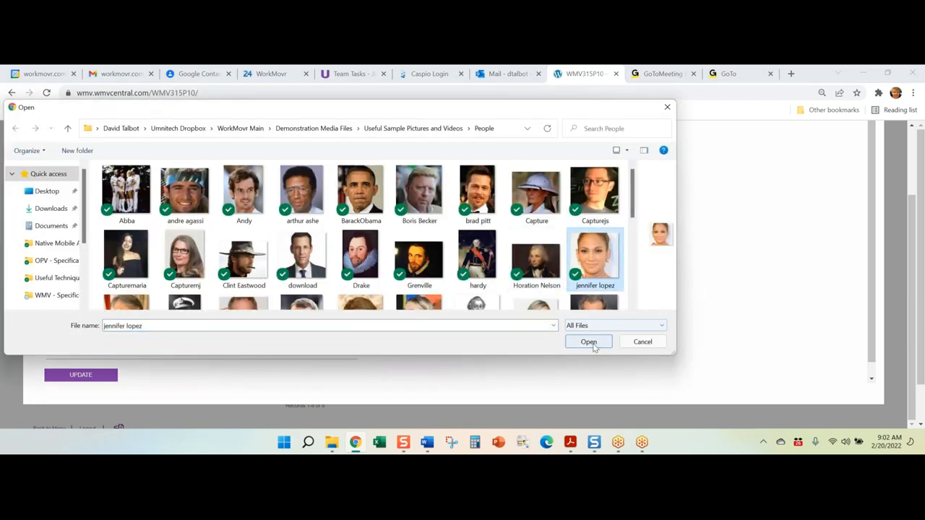
{"action": "left_click", "coordinate": [588, 341]}
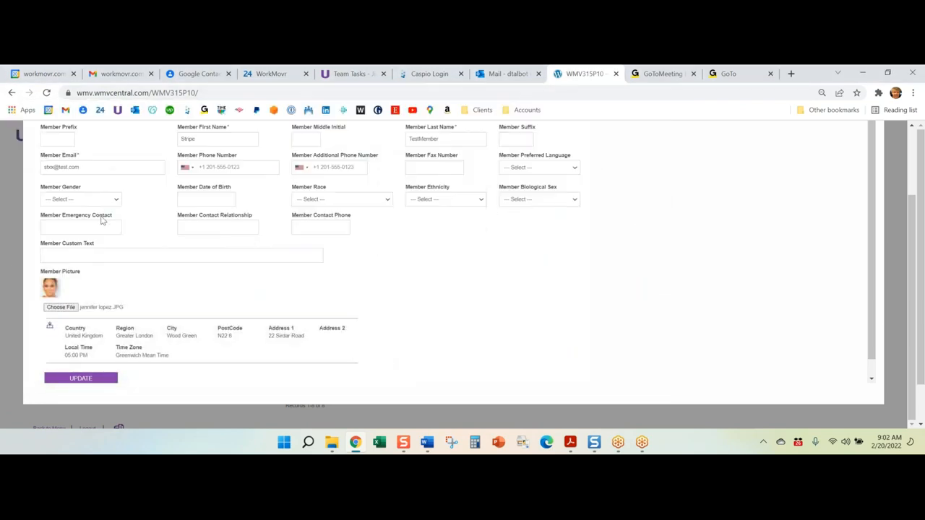
{"action": "mouse_move", "coordinate": [65, 298]}
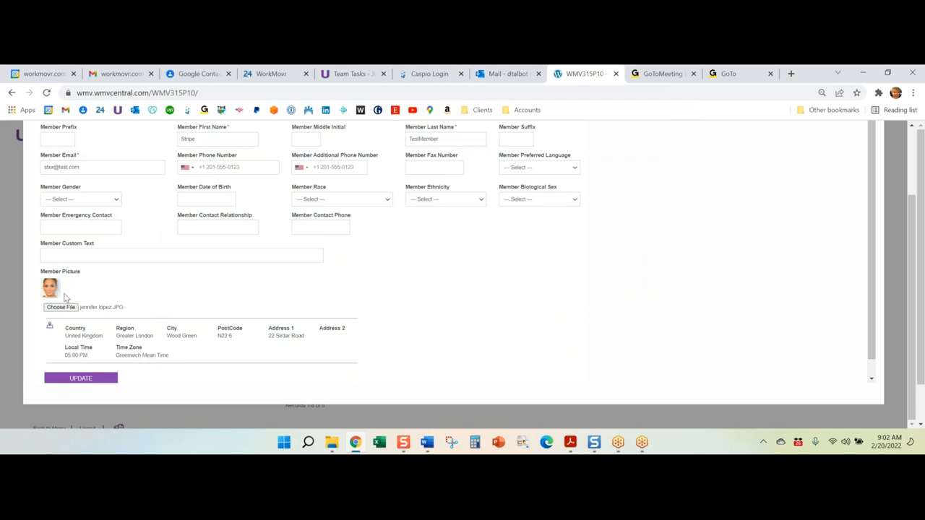
{"action": "mouse_move", "coordinate": [65, 307]}
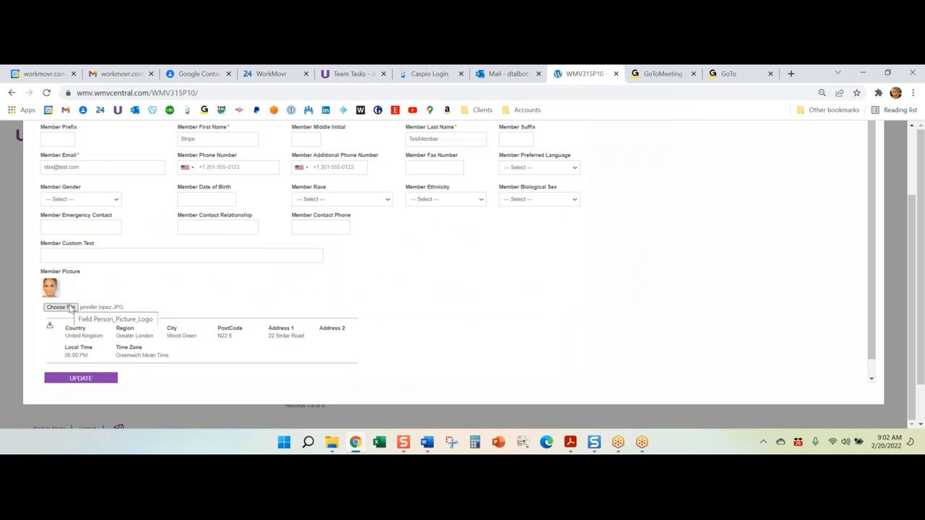